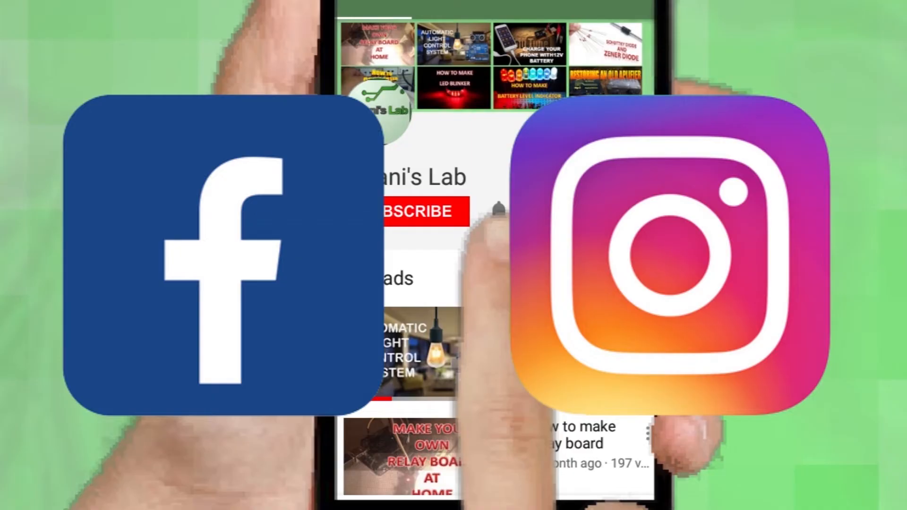
Subscribe to the Kiyani Tech channel so the button shows Subscribed.
click(773, 222)
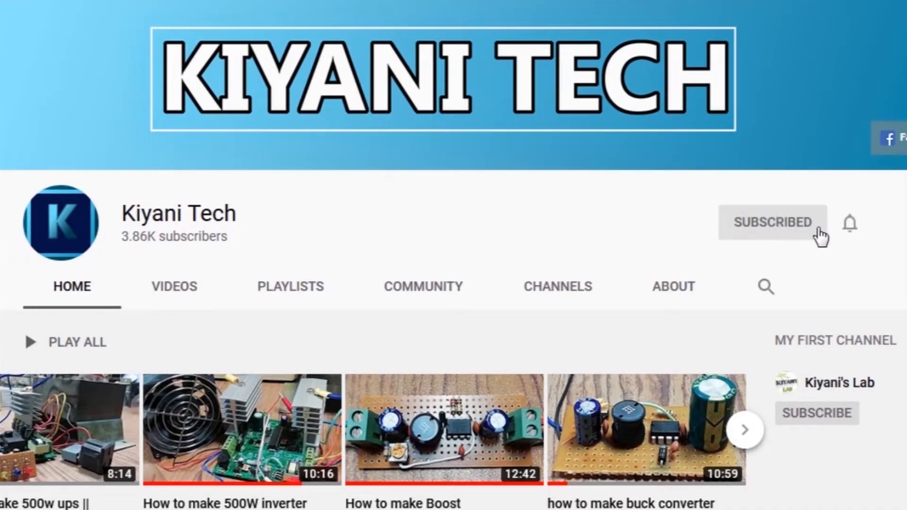